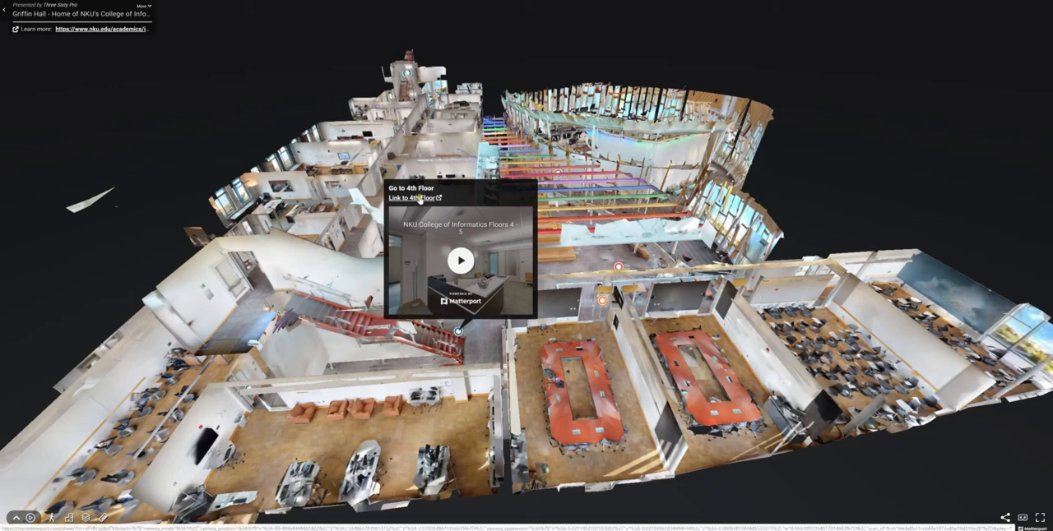
# - Follow the 'Link to 4th floor' Mattertag so the Floors 4-5 model loads
pyautogui.click(461, 260)
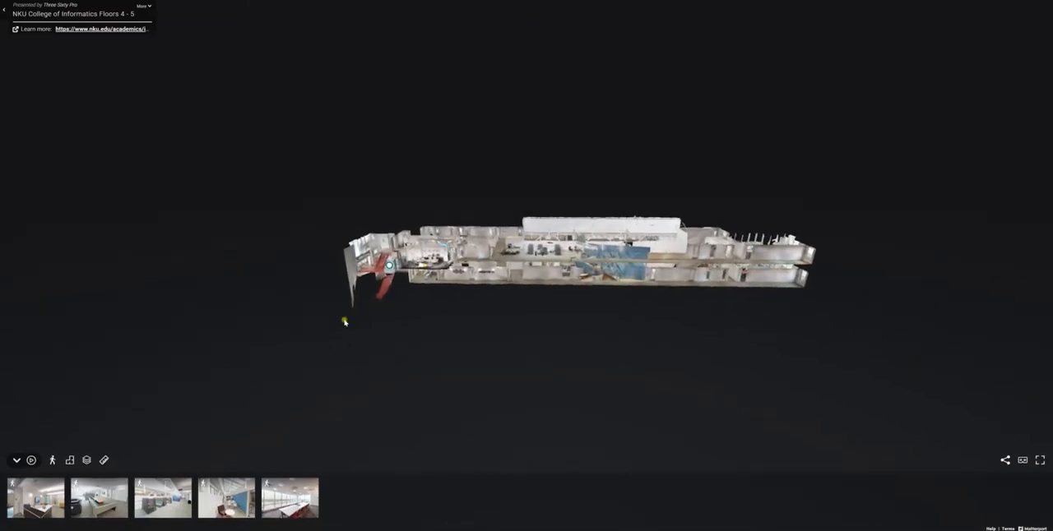
# - Walk through the open door down the hallway to the red stairwell's link marker
pyautogui.moveTo(344, 322); pyautogui.dragTo(358, 403)
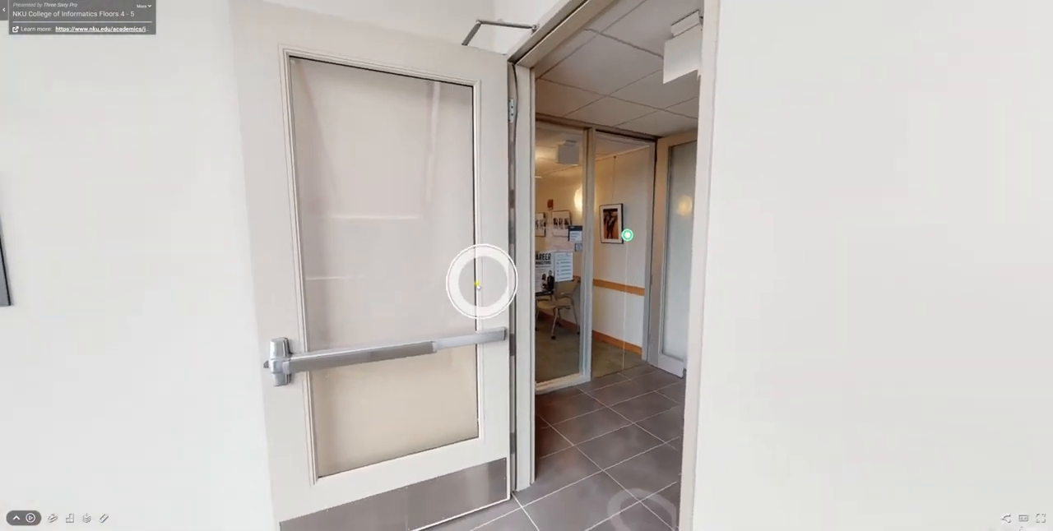
pyautogui.click(627, 233)
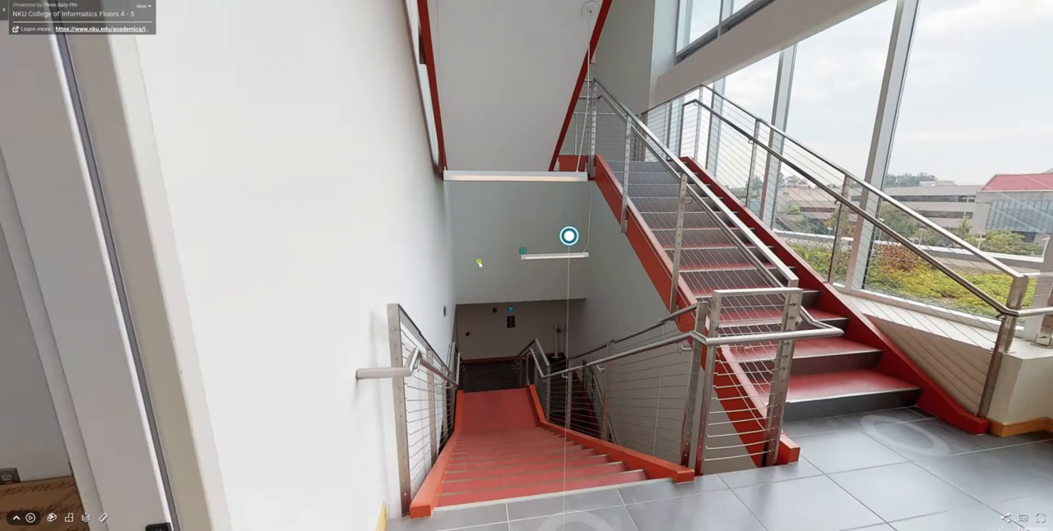
pyautogui.click(568, 237)
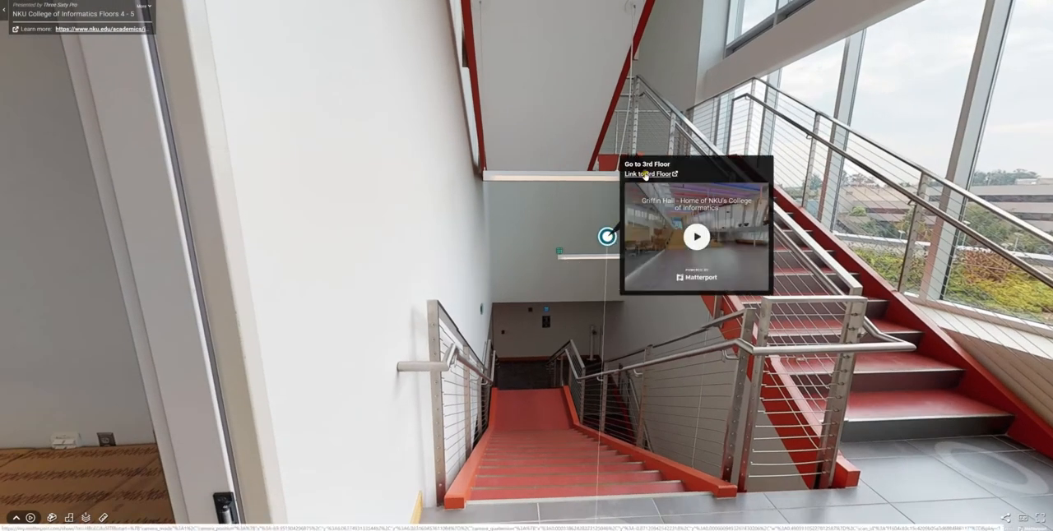
# - Follow the 'Link to 3rd floor' Mattertag so the Griffin Hall model loads
pyautogui.click(69, 518)
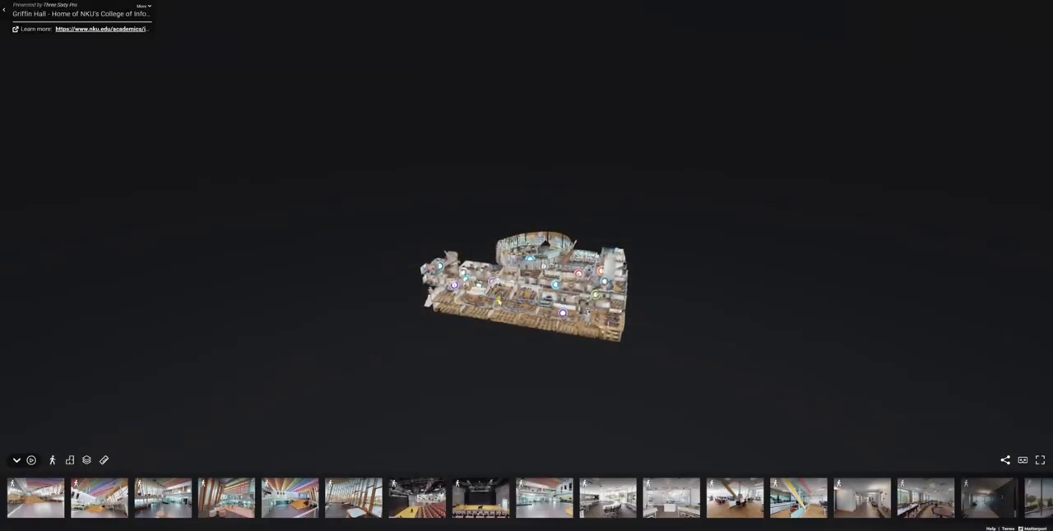